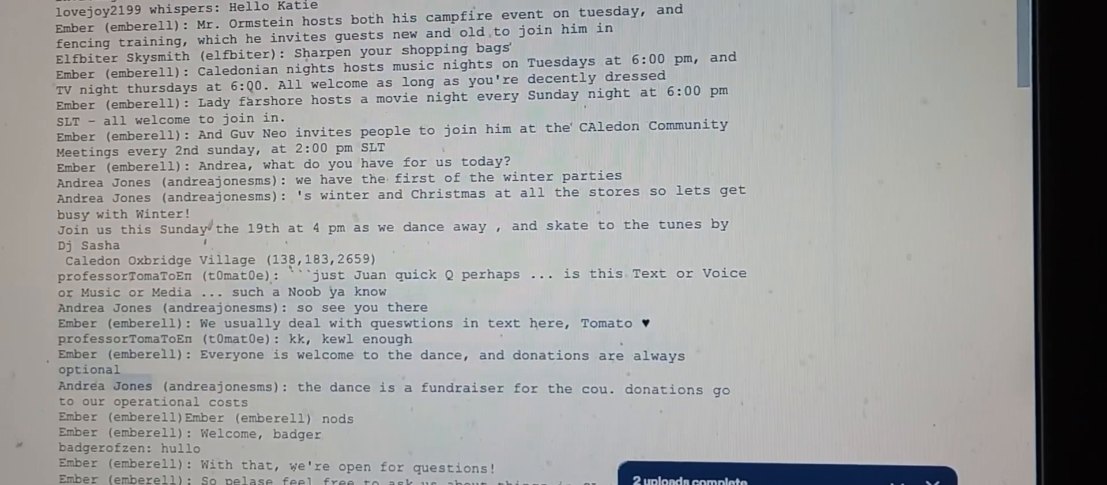
# Step: Scroll the Q&A log to the question about enlarging chat text and the preferences reply
pyautogui.scroll(-3)
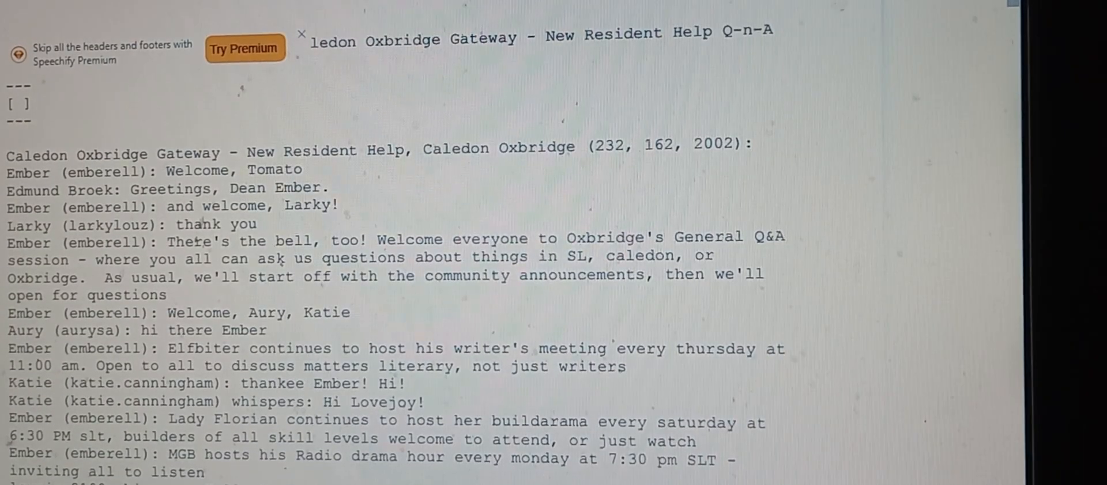
pyautogui.scroll(-3)
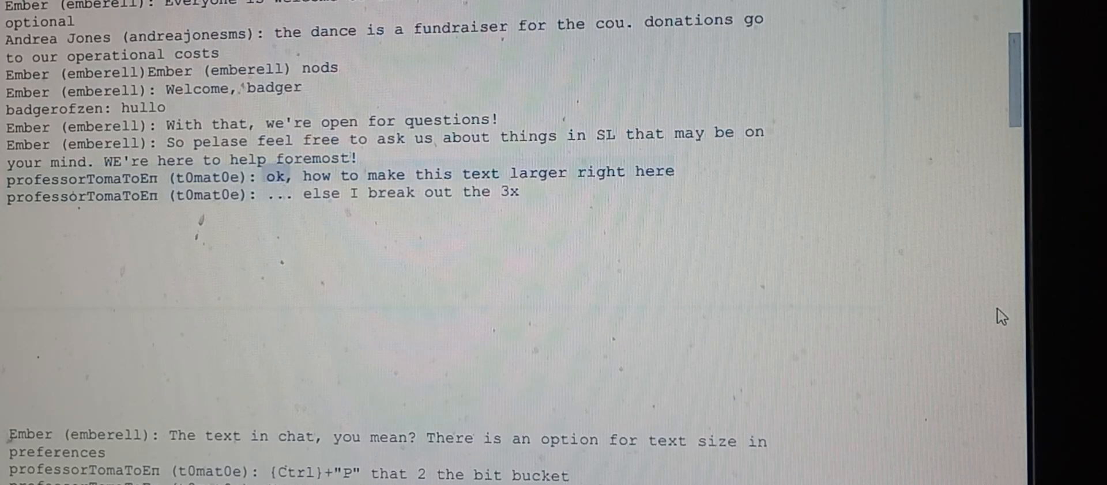
# Step: Read through the chat font size answers and apply-settings reminder to the village rides note
pyautogui.doubleClick(537, 174)
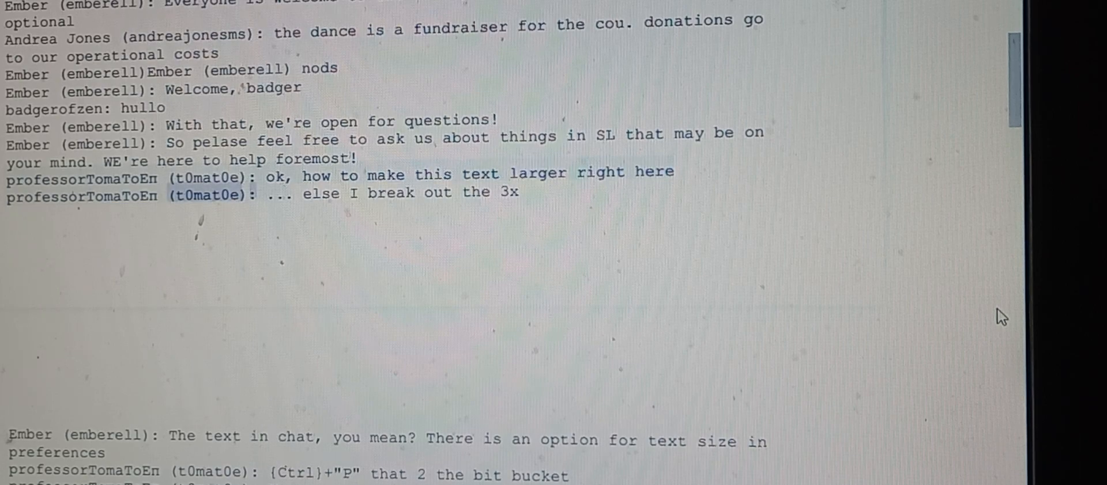
pyautogui.doubleClick(507, 192)
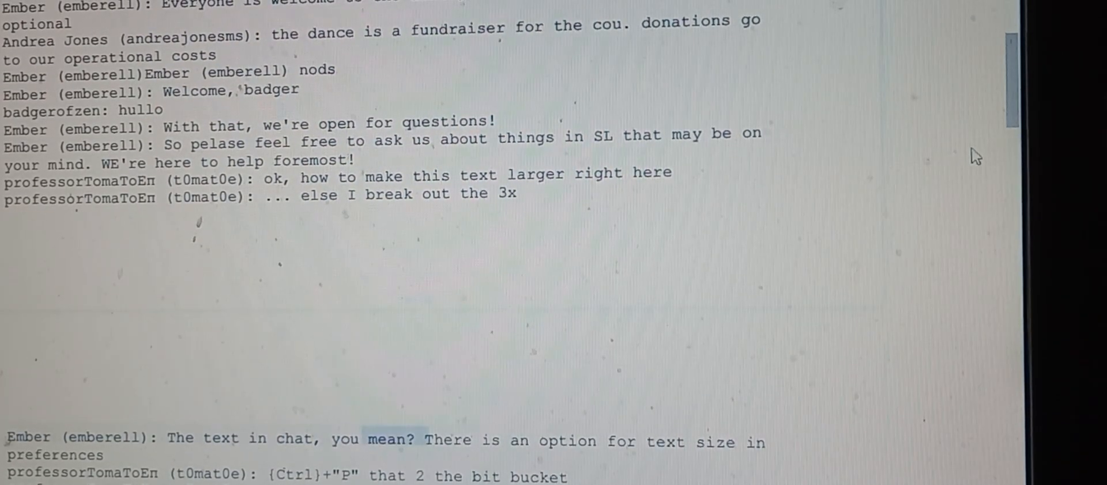
pyautogui.scroll(-3)
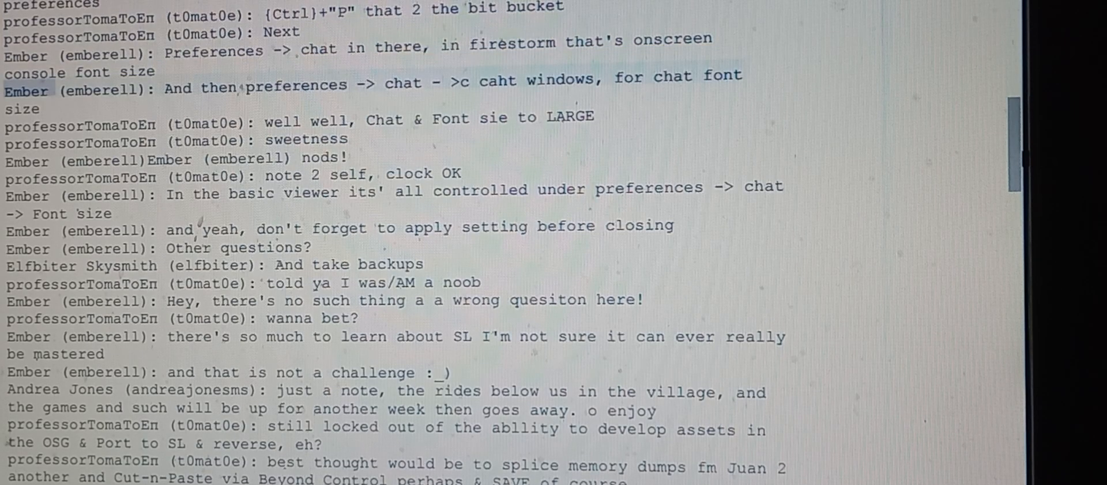
# Step: Advance the reading to the beta grid answer for free upload testing and third-party viewers
pyautogui.doubleClick(297, 84)
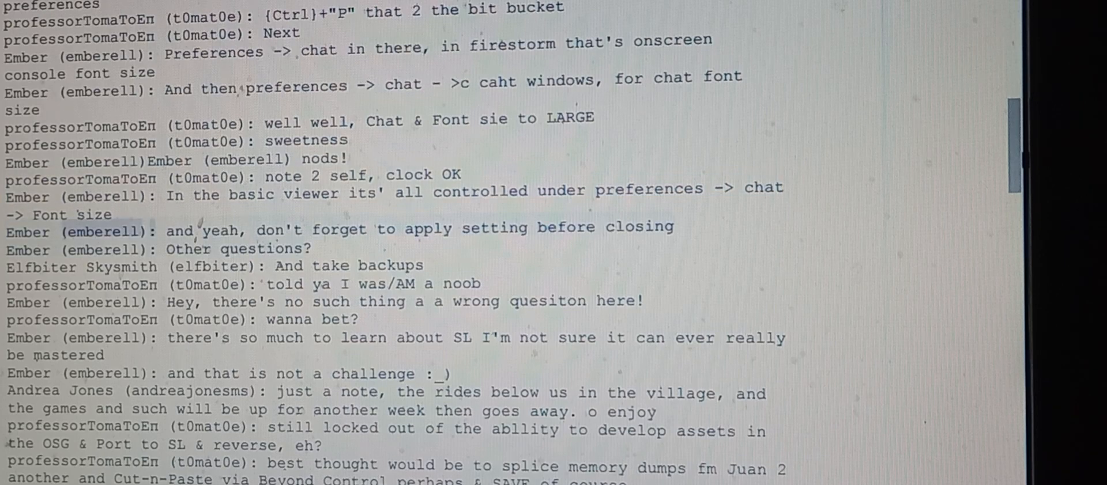
pyautogui.doubleClick(426, 229)
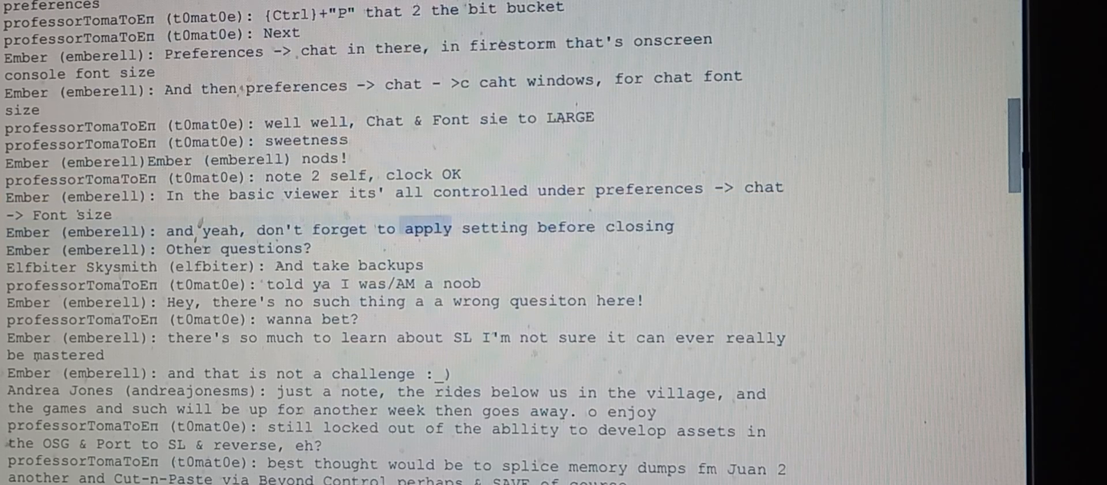
pyautogui.doubleClick(29, 250)
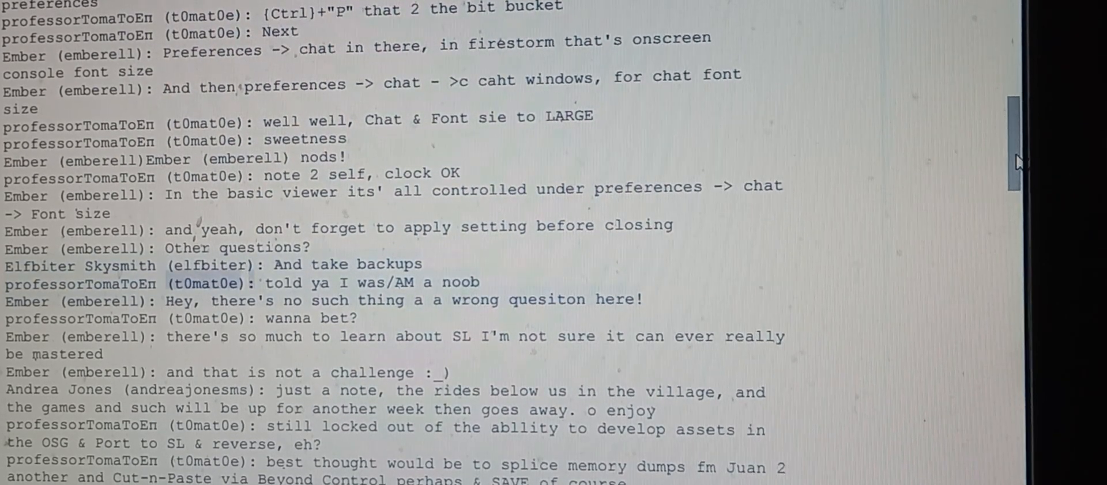
pyautogui.scroll(-3)
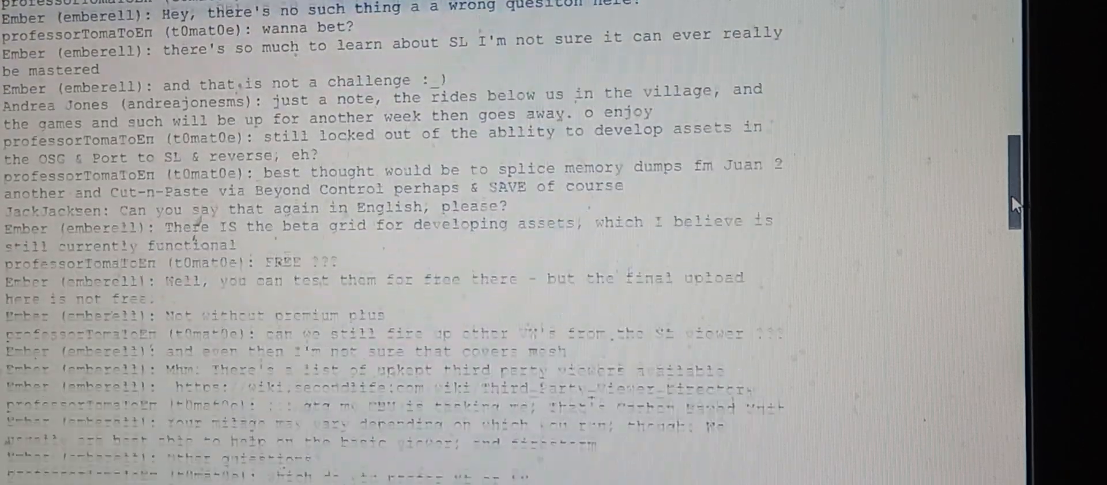
# Step: Read the SL versus Firestorm building preference up to 'does anyone else have questions today?'
pyautogui.scroll(-3)
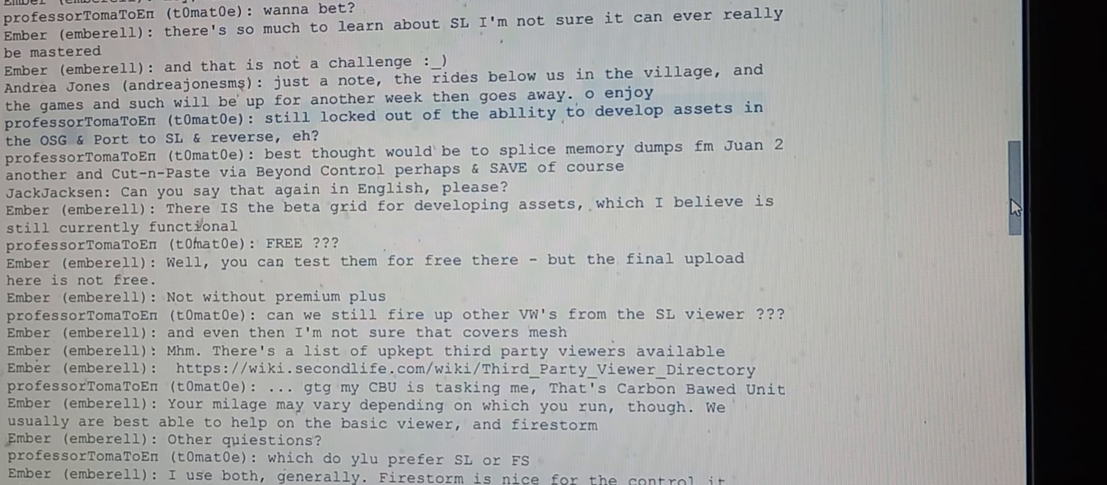
pyautogui.doubleClick(243, 136)
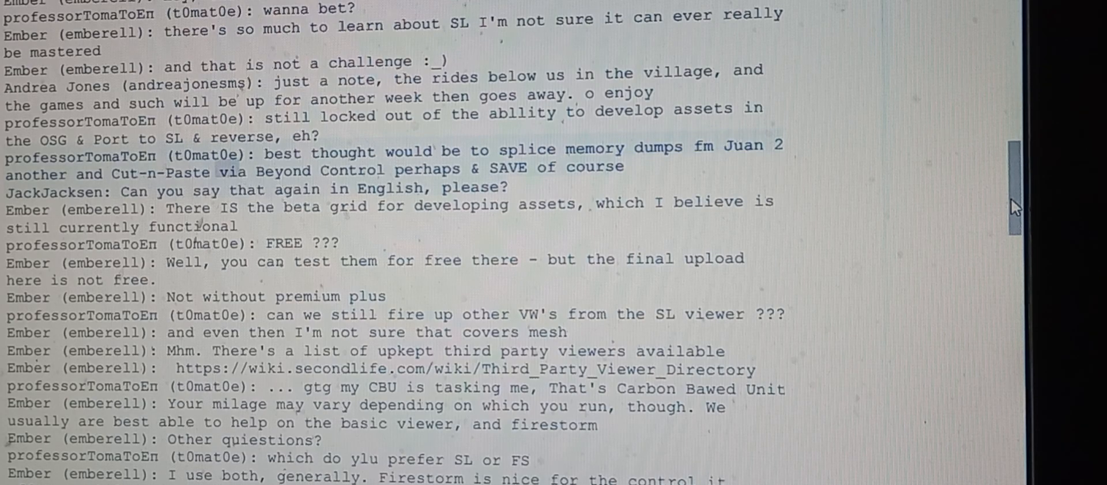
pyautogui.doubleClick(506, 167)
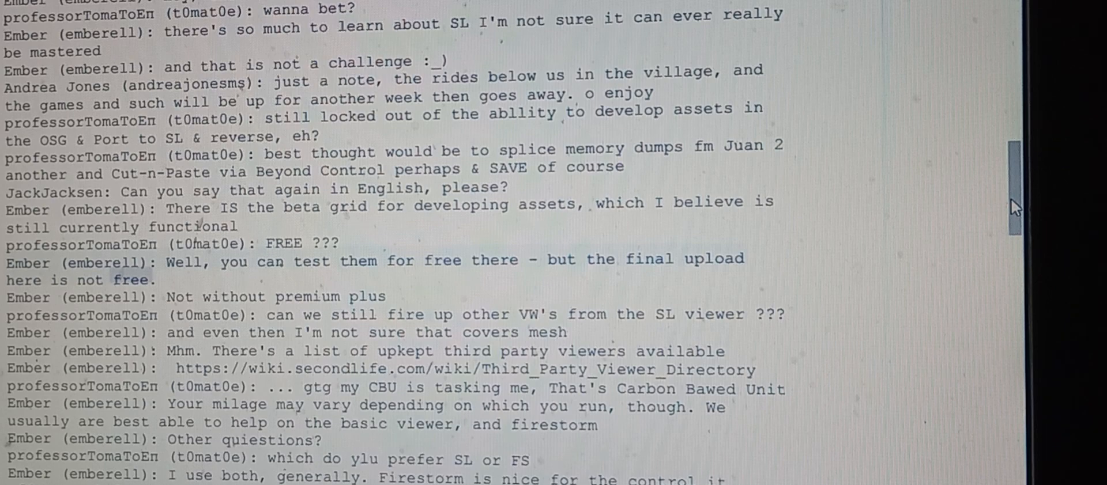
pyautogui.doubleClick(232, 297)
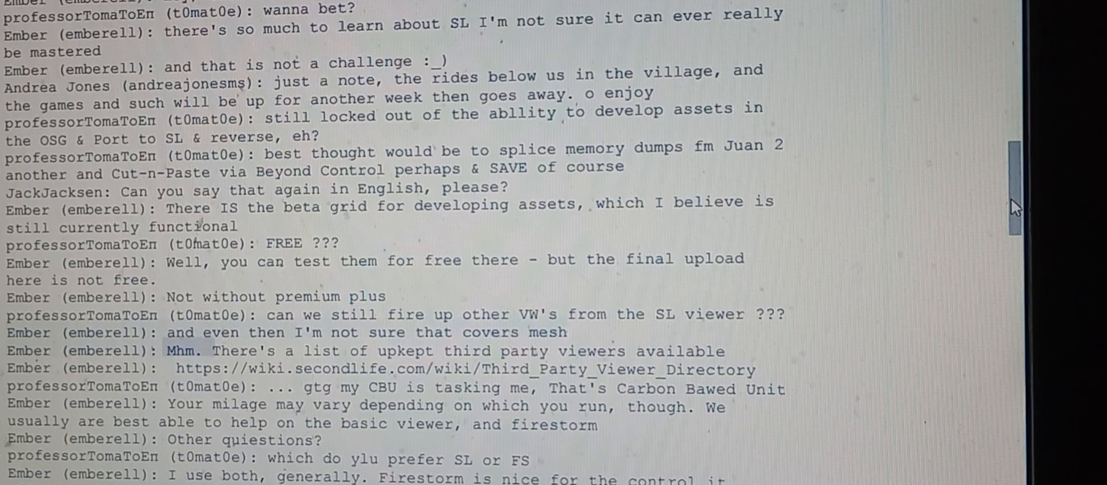
pyautogui.doubleClick(582, 351)
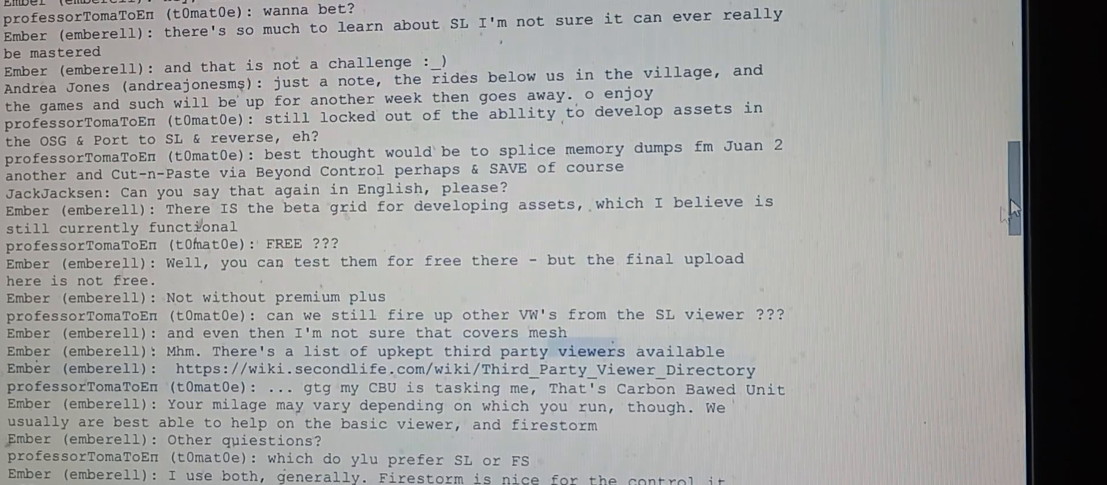
pyautogui.scroll(-3)
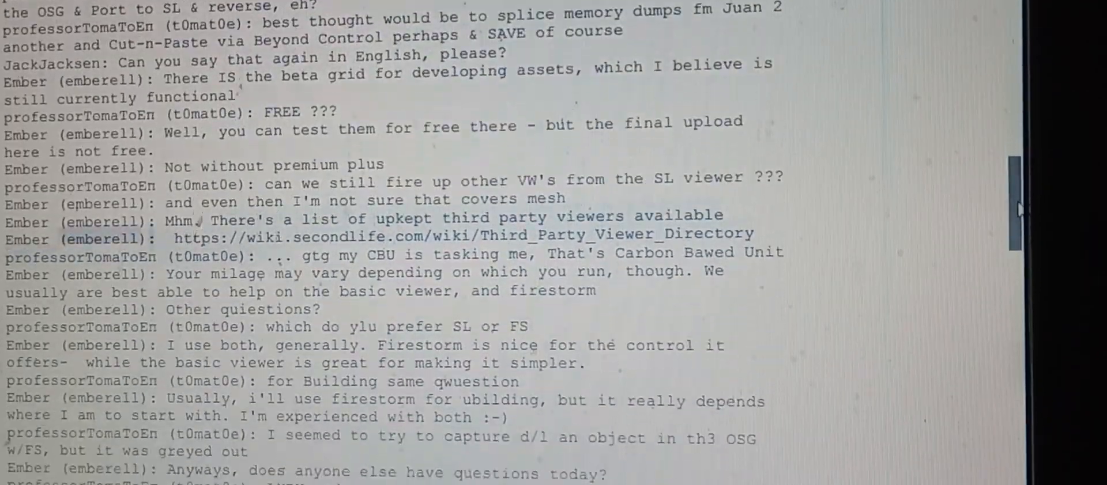
# Step: Read Angela's moving-homes question and Ember's answer on taking multiple objects into inventory
pyautogui.scroll(-3)
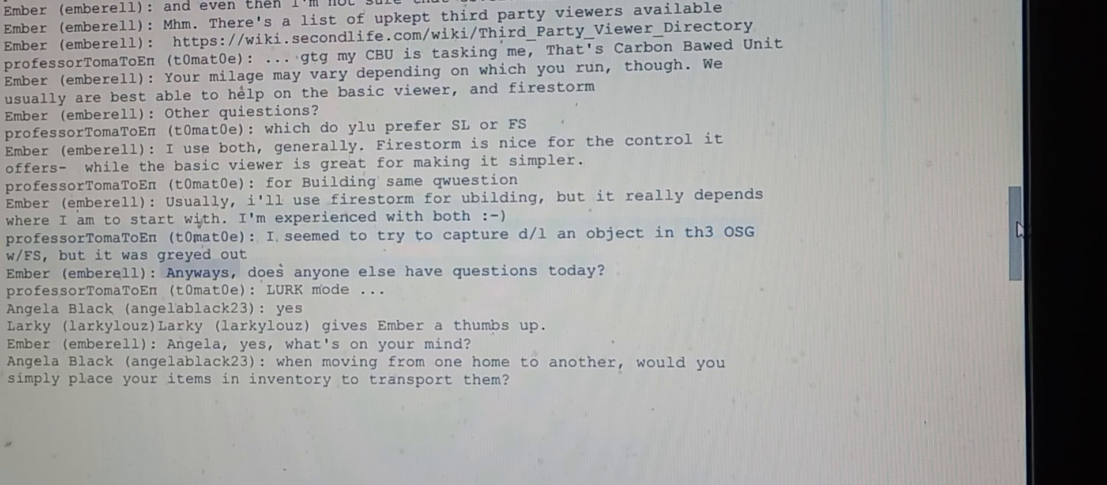
pyautogui.doubleClick(494, 271)
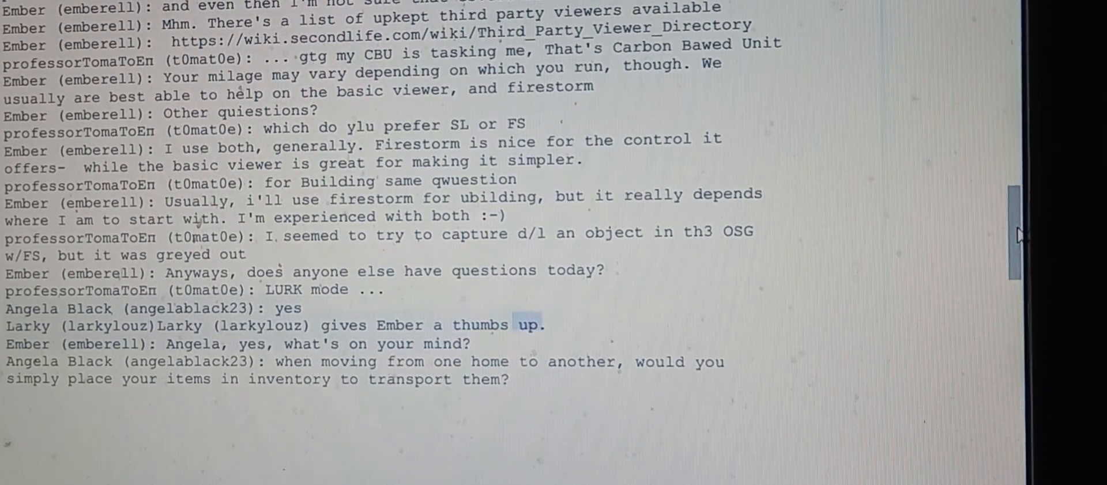
pyautogui.scroll(-3)
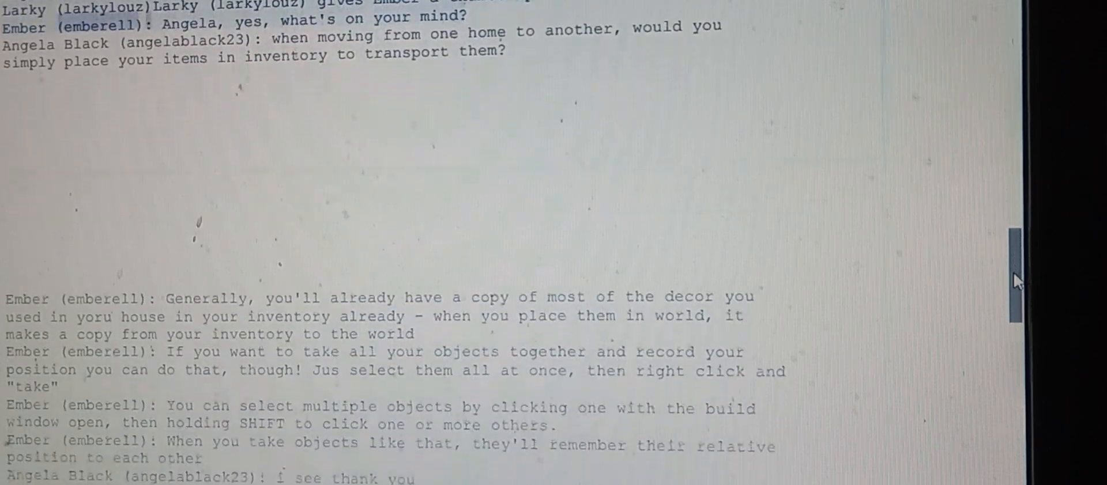
pyautogui.scroll(-3)
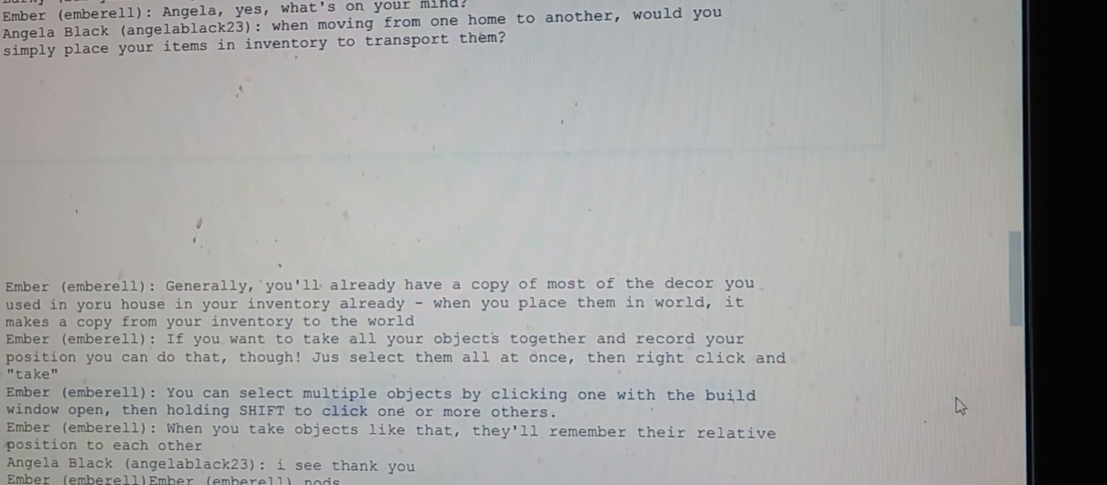
# Step: Continue reading through the Area Search tip to Ember welcoming Phrynne to the Q&A
pyautogui.scroll(-3)
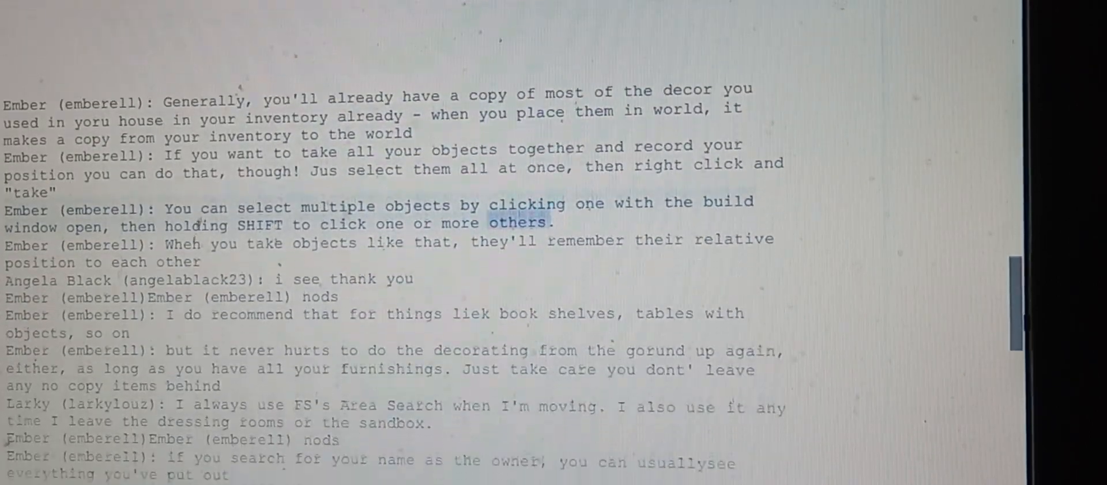
pyautogui.scroll(-3)
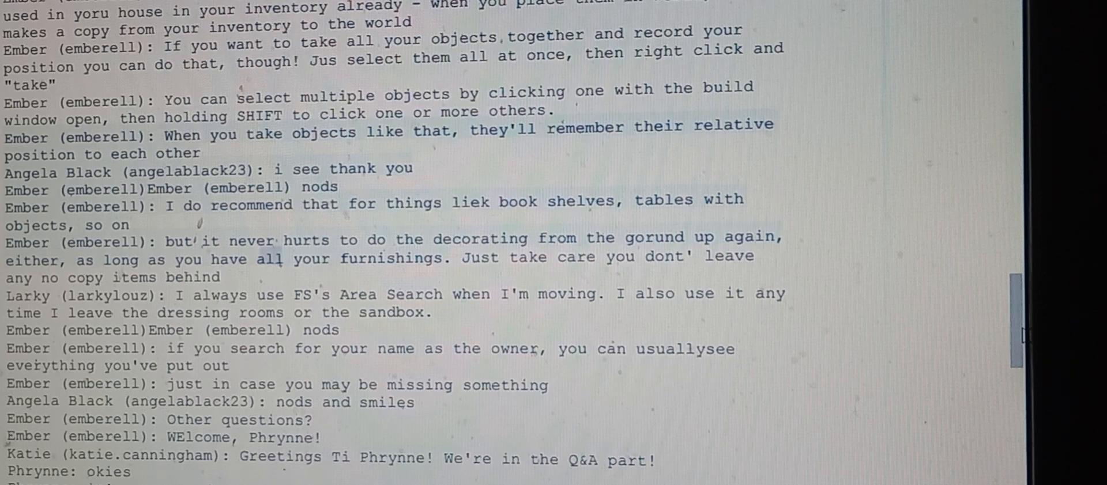
pyautogui.doubleClick(478, 258)
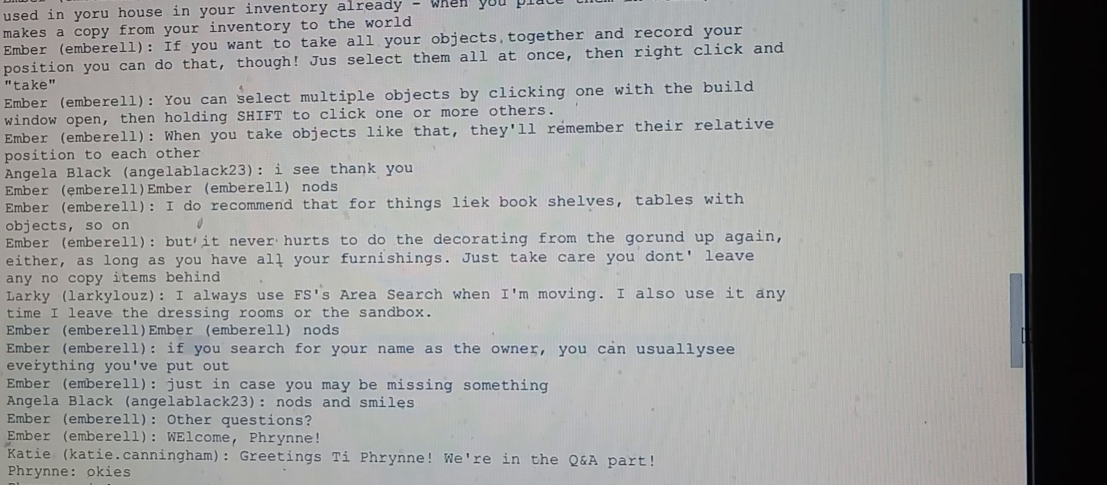
pyautogui.doubleClick(513, 348)
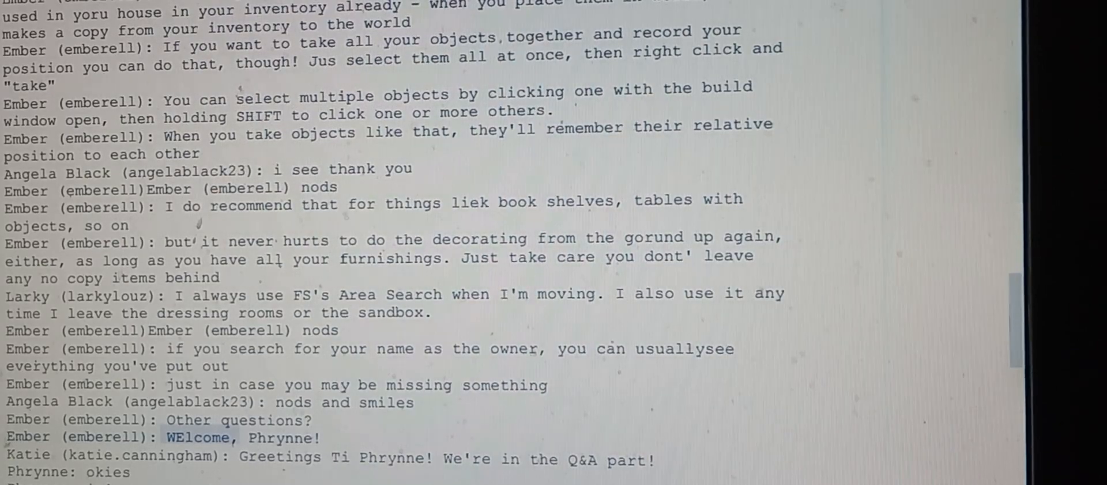
pyautogui.scroll(-3)
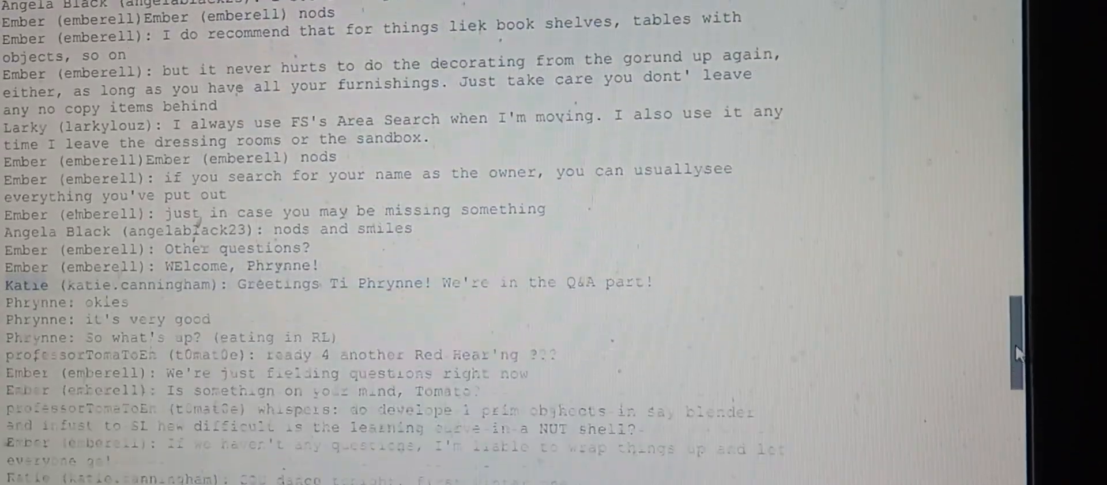
pyautogui.scroll(-3)
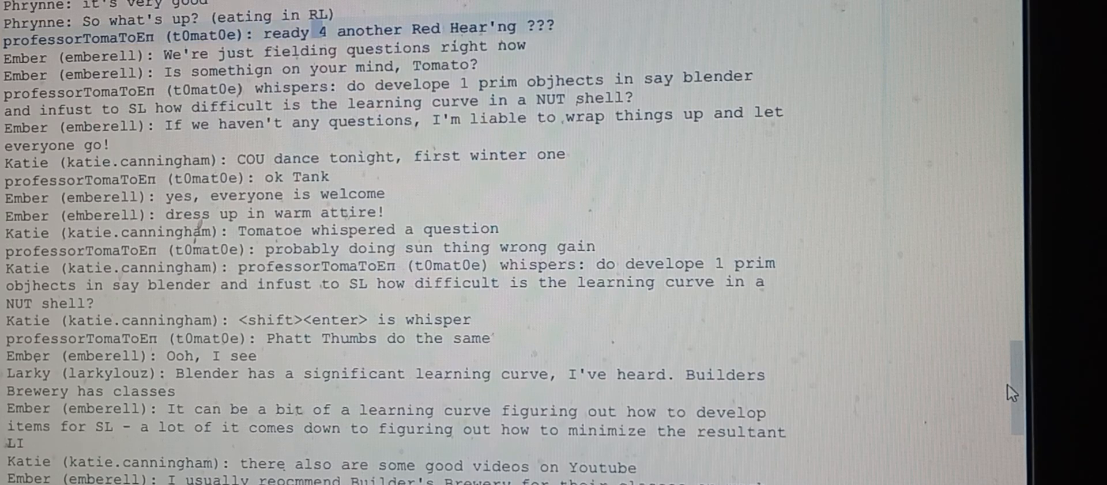
pyautogui.doubleClick(476, 28)
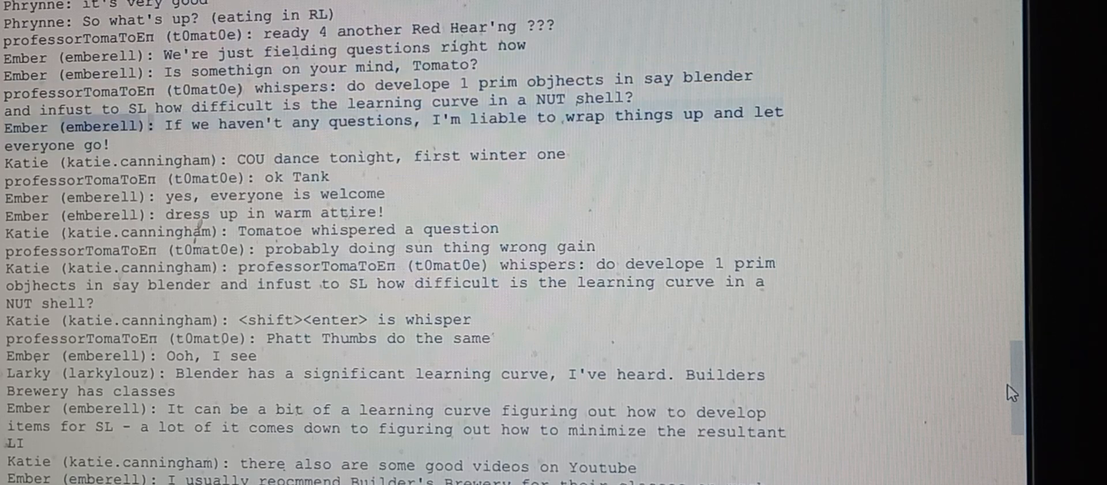
pyautogui.doubleClick(367, 126)
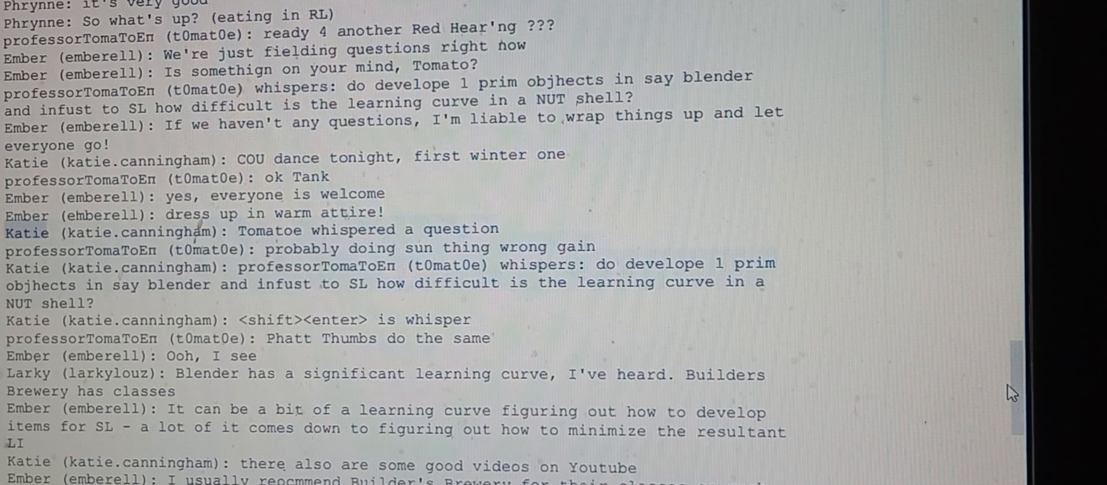
pyautogui.doubleClick(269, 231)
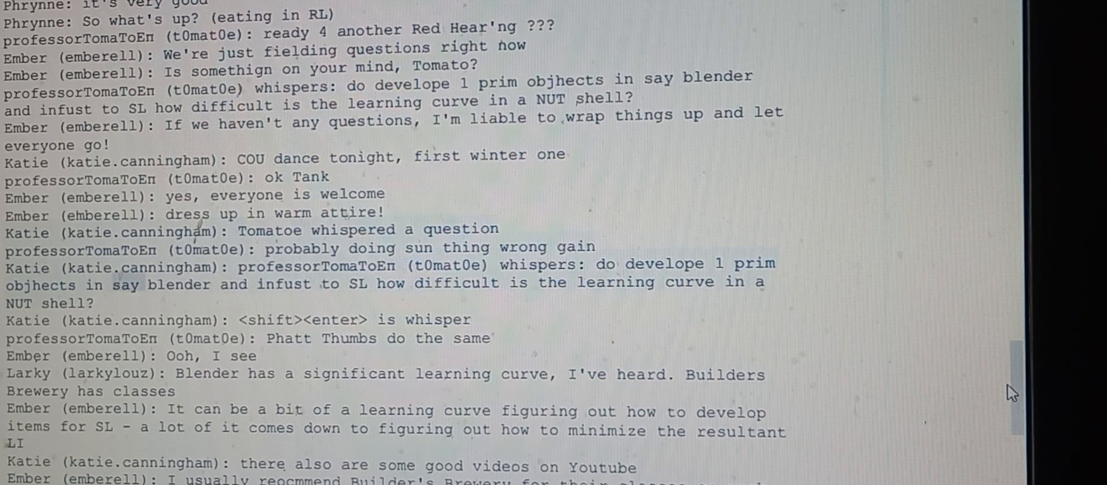
pyautogui.doubleClick(455, 284)
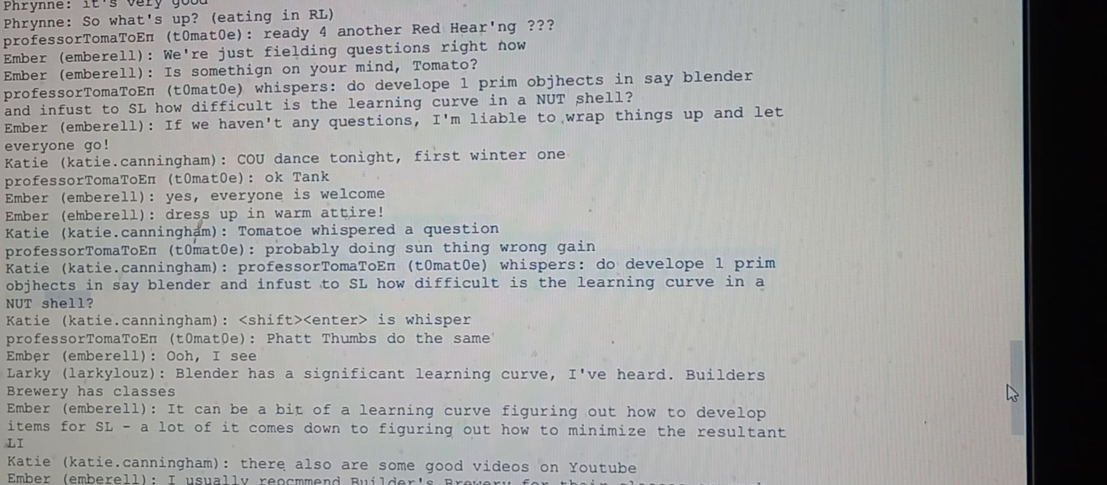
pyautogui.doubleClick(106, 321)
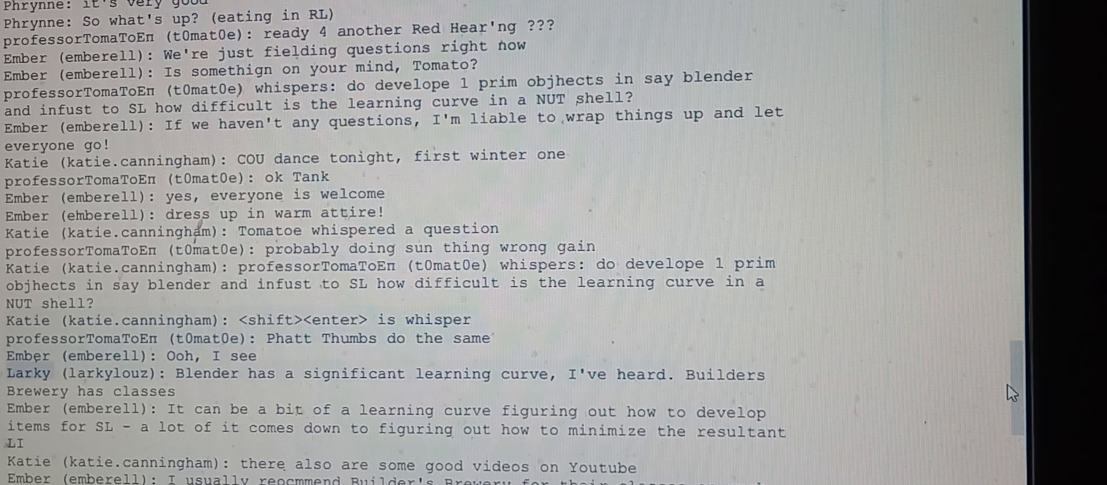
pyautogui.doubleClick(355, 374)
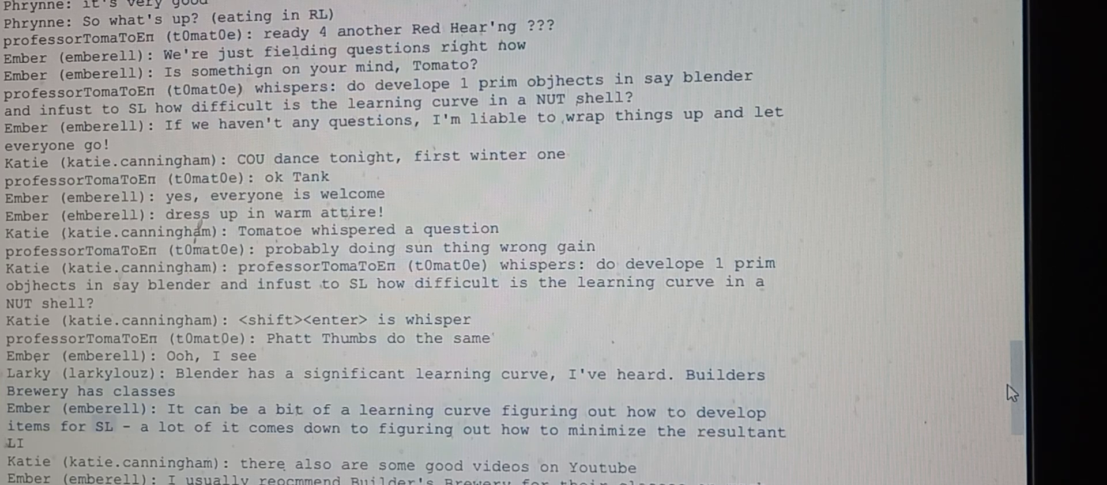
pyautogui.doubleClick(415, 428)
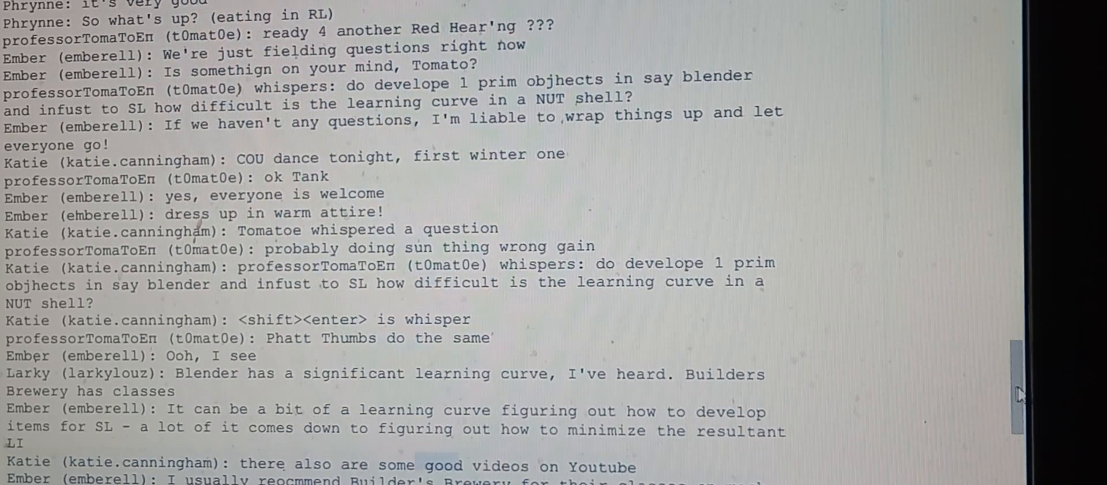
pyautogui.scroll(-3)
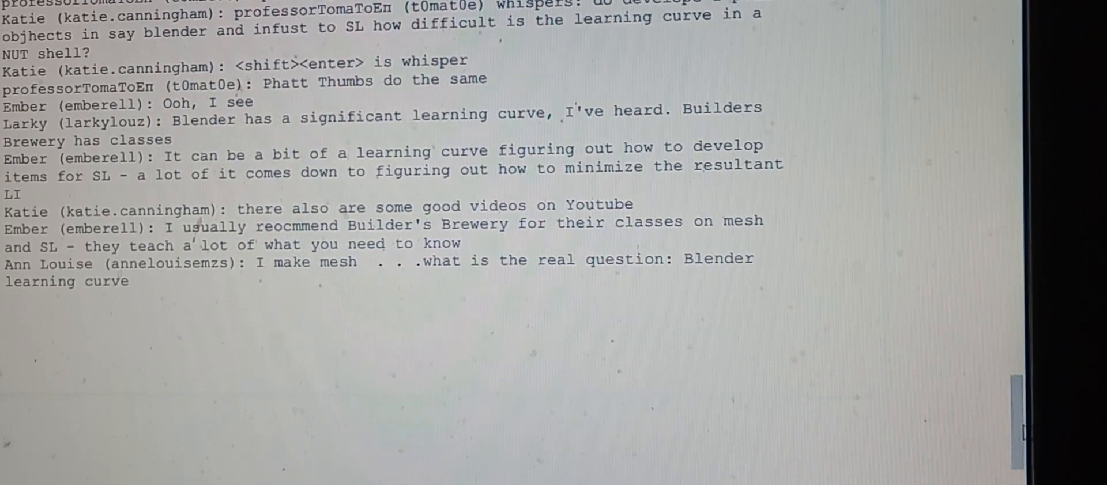
# Step: Read past the blank gap to the ChatGPT LSL cautions and the Blender website link
pyautogui.scroll(-3)
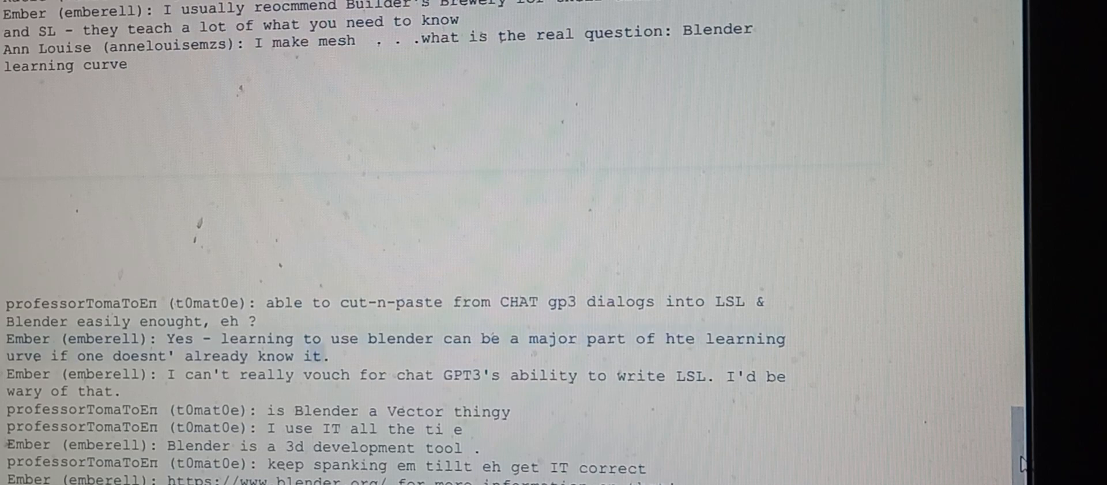
pyautogui.doubleClick(267, 374)
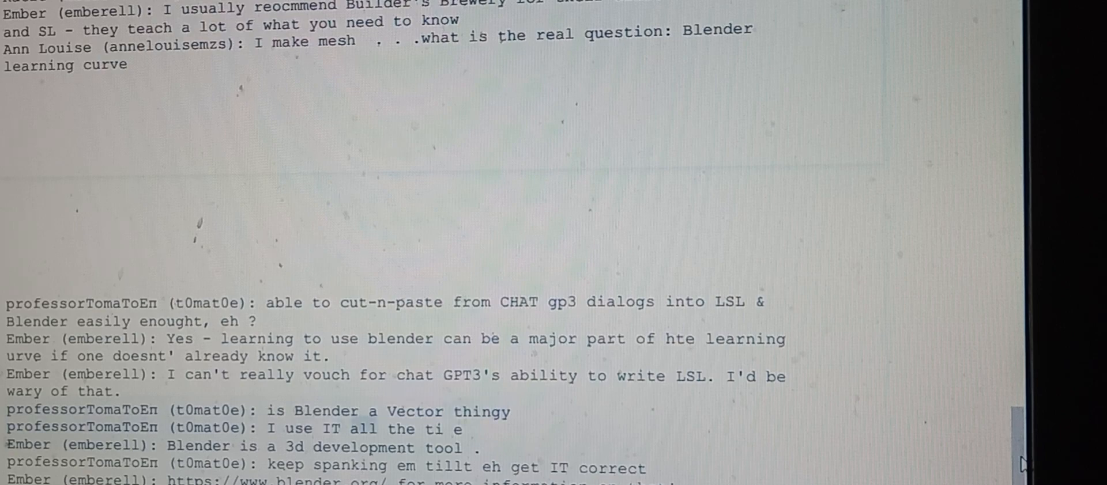
pyautogui.doubleClick(102, 445)
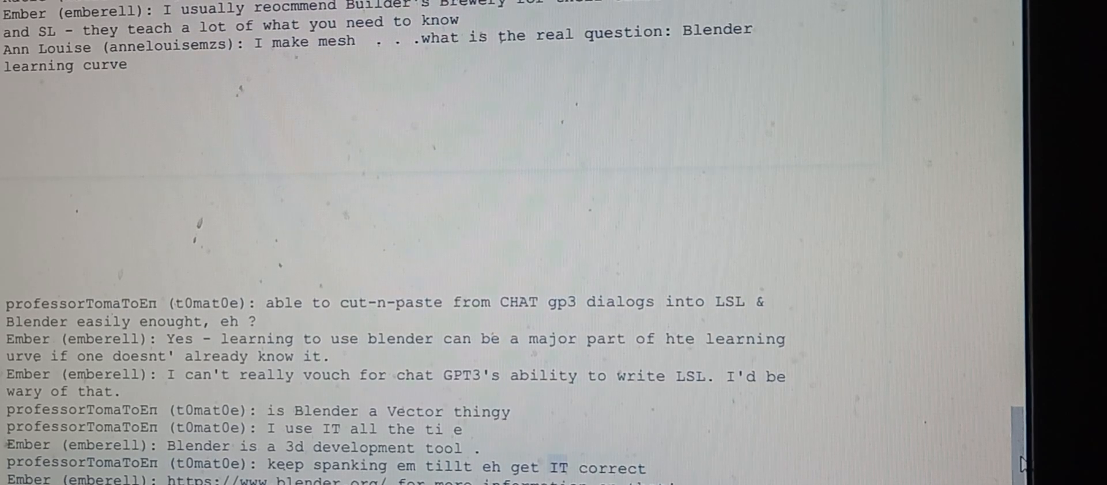
# Step: Finish reading Ember's wrap-up, the farewells and the Caledon Oxbridge Gateway donation notice
pyautogui.scroll(-3)
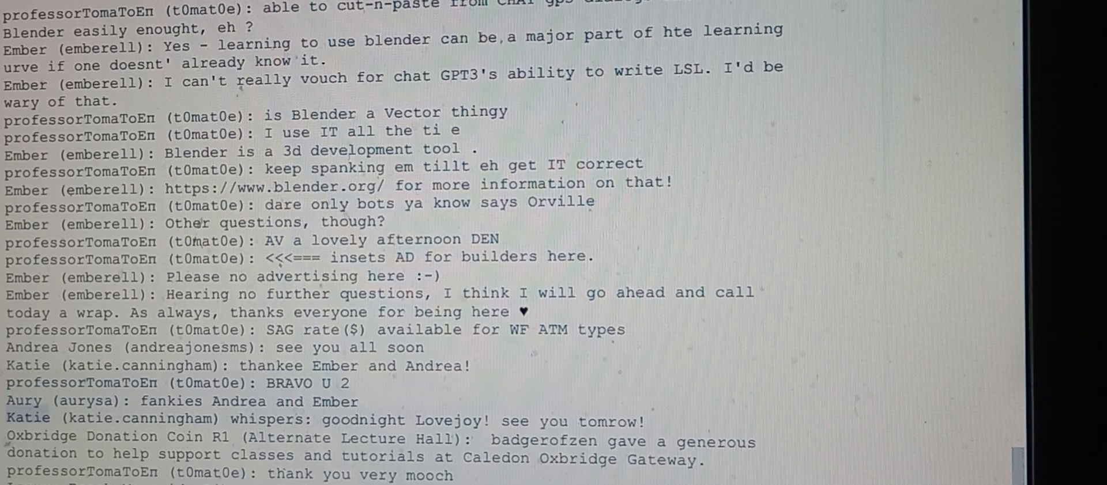
pyautogui.doubleClick(268, 419)
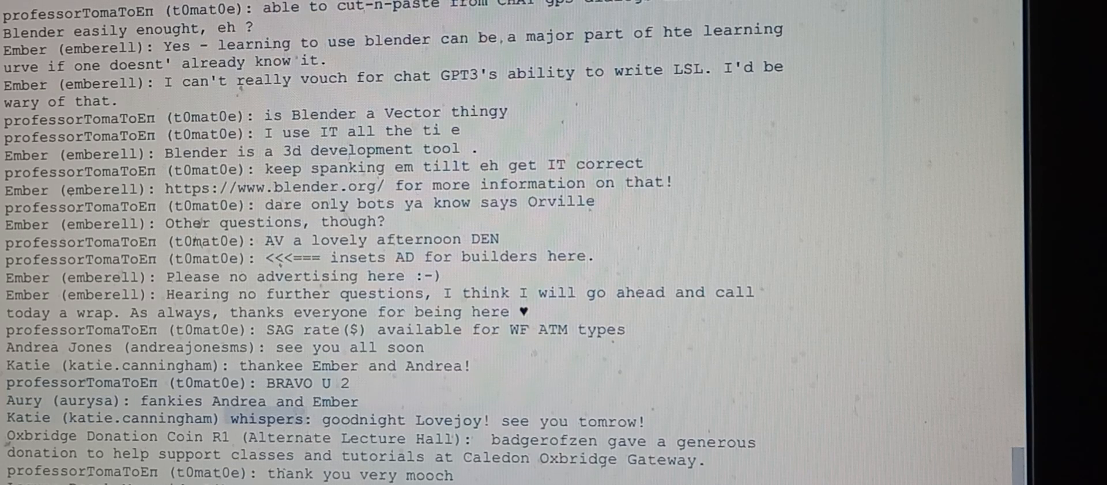
pyautogui.doubleClick(446, 421)
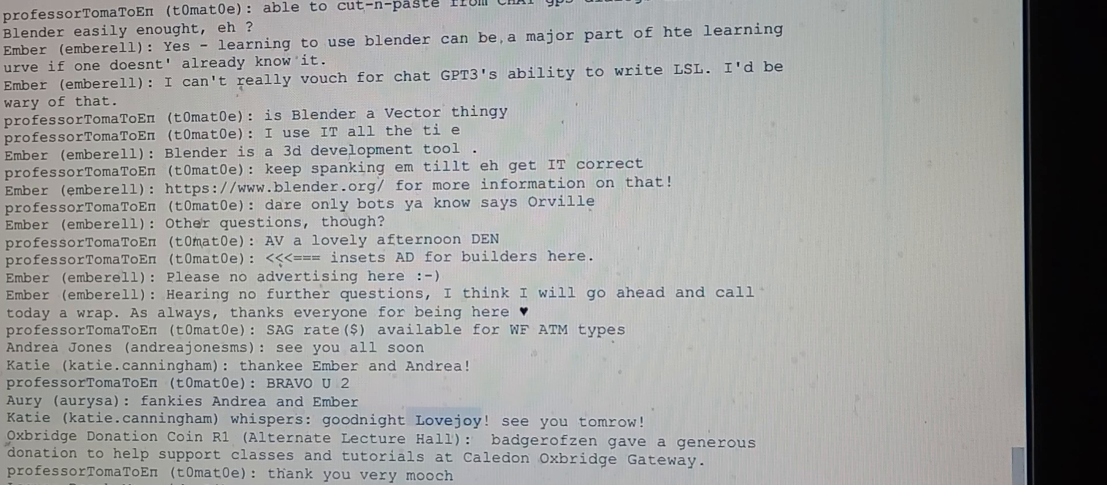